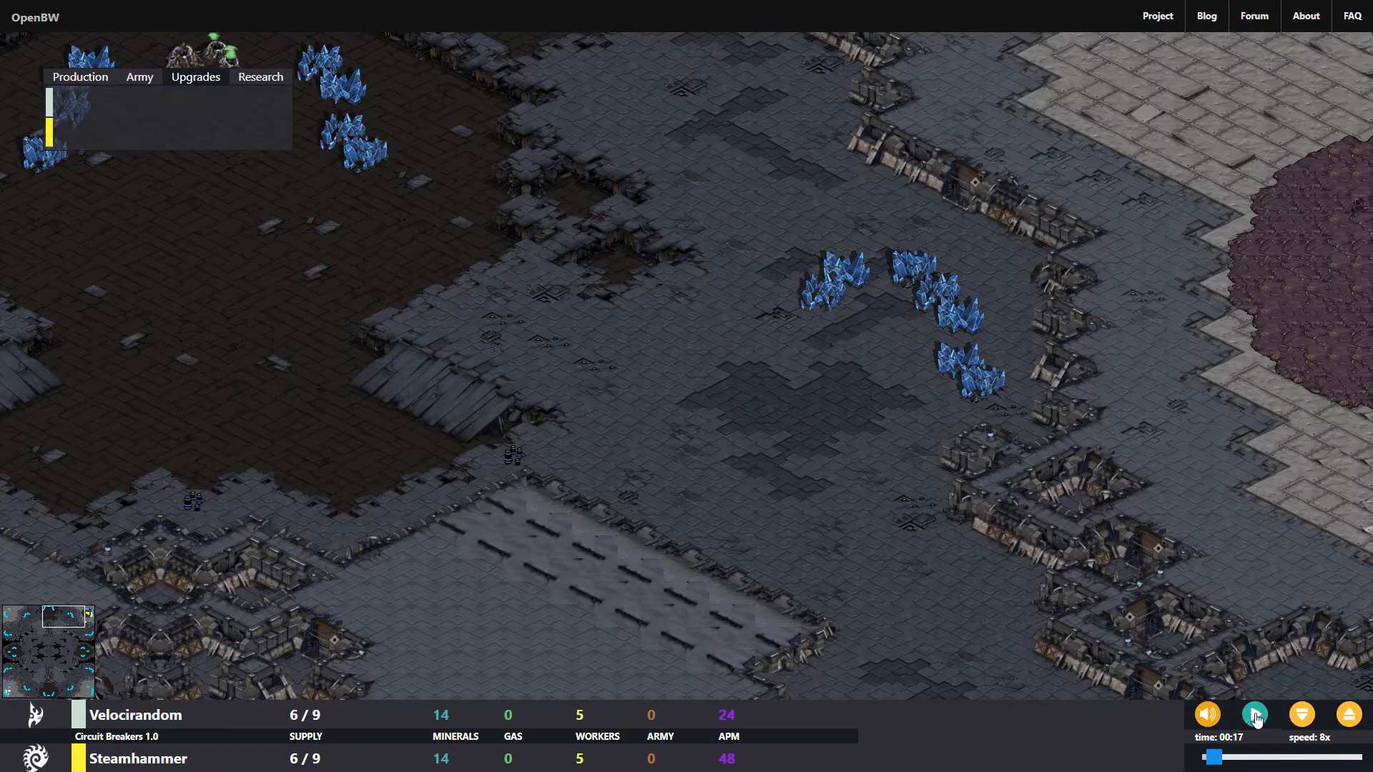
Start the replay and tour the Protoss main, the map centre and the Zerg expansion by the bridges.
{"action": "left_click", "coordinate": [1254, 713]}
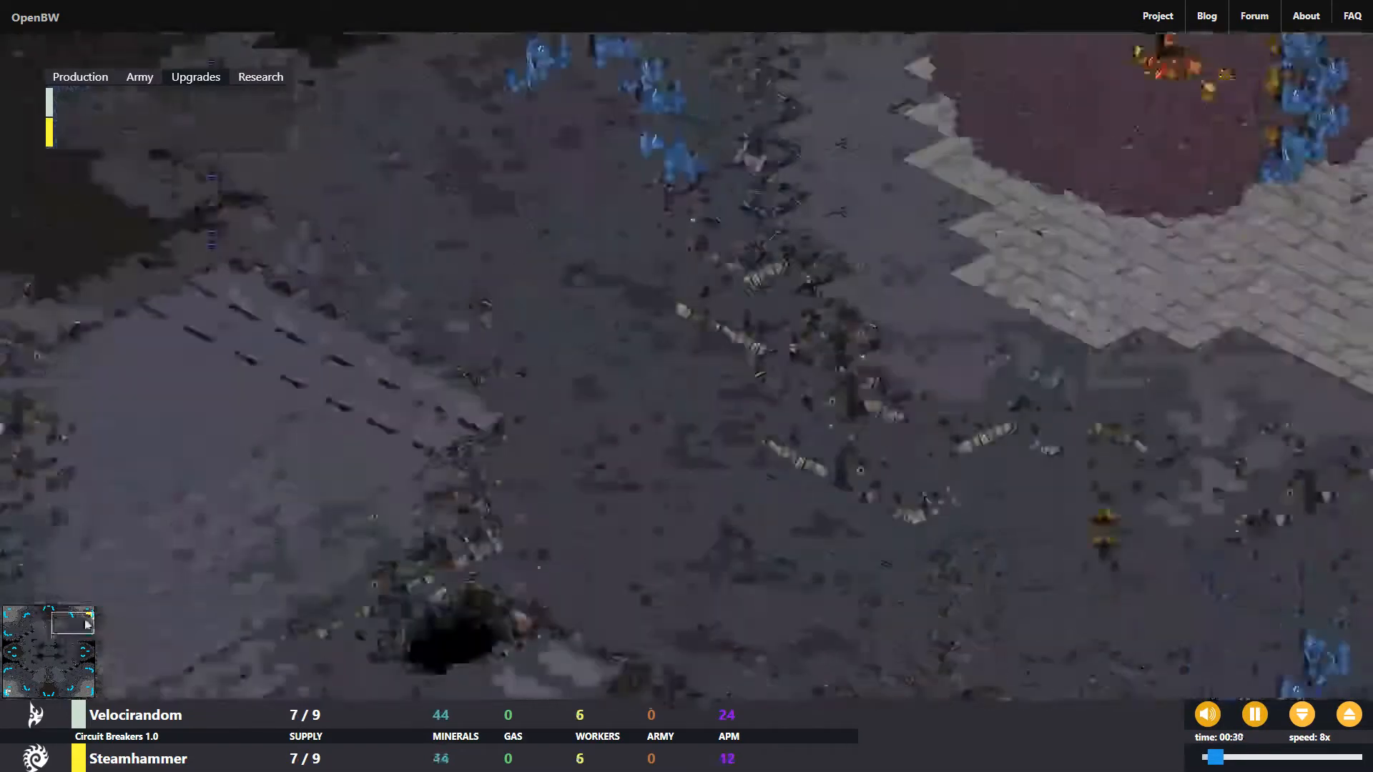
{"action": "left_click", "coordinate": [72, 618]}
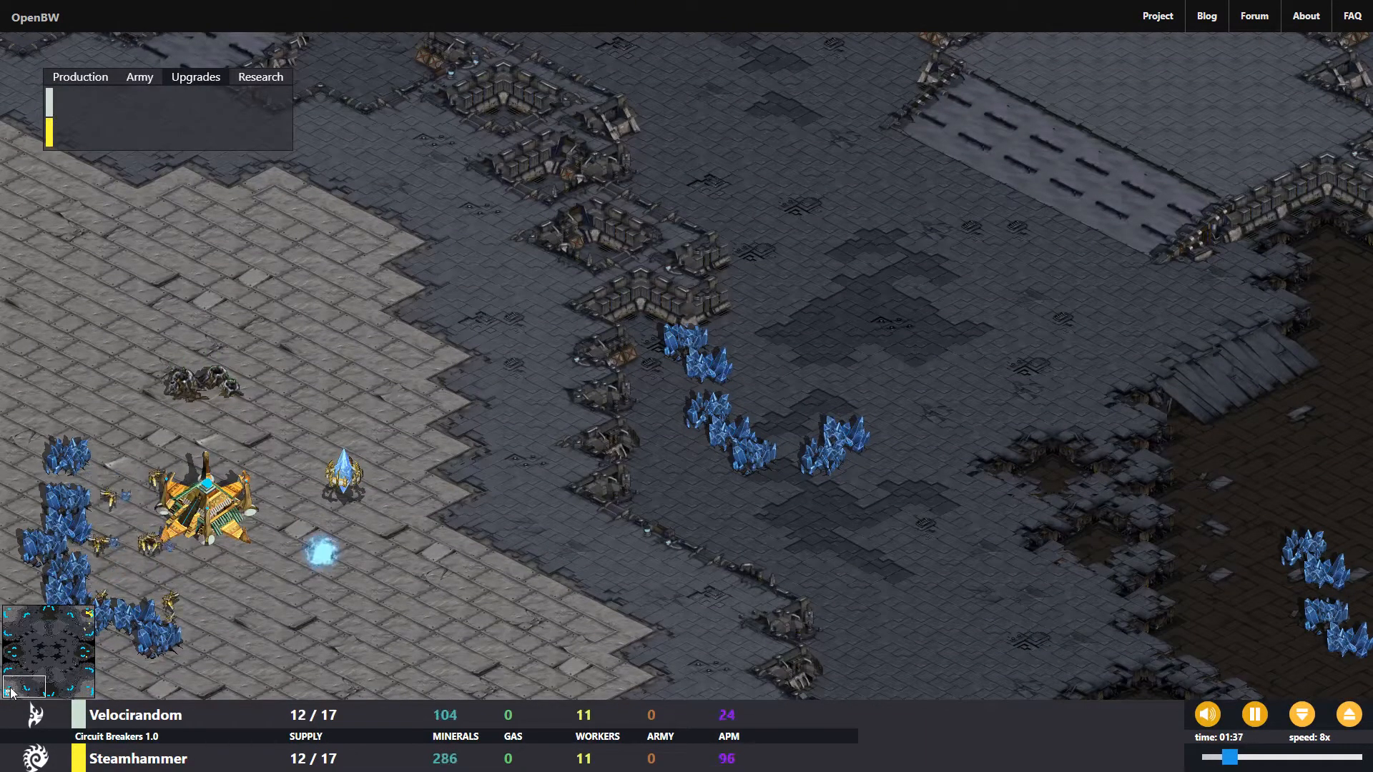
{"action": "left_click", "coordinate": [49, 640]}
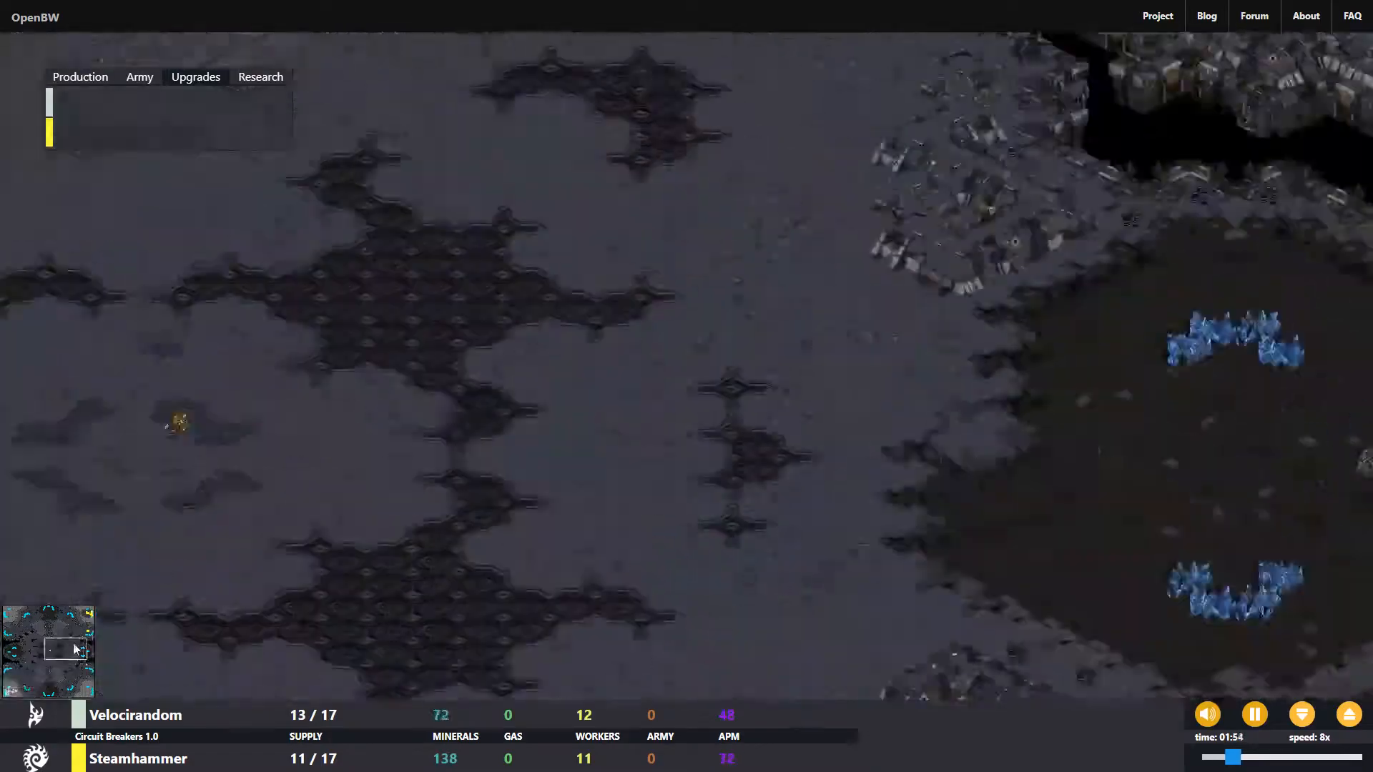
{"action": "left_click", "coordinate": [61, 637]}
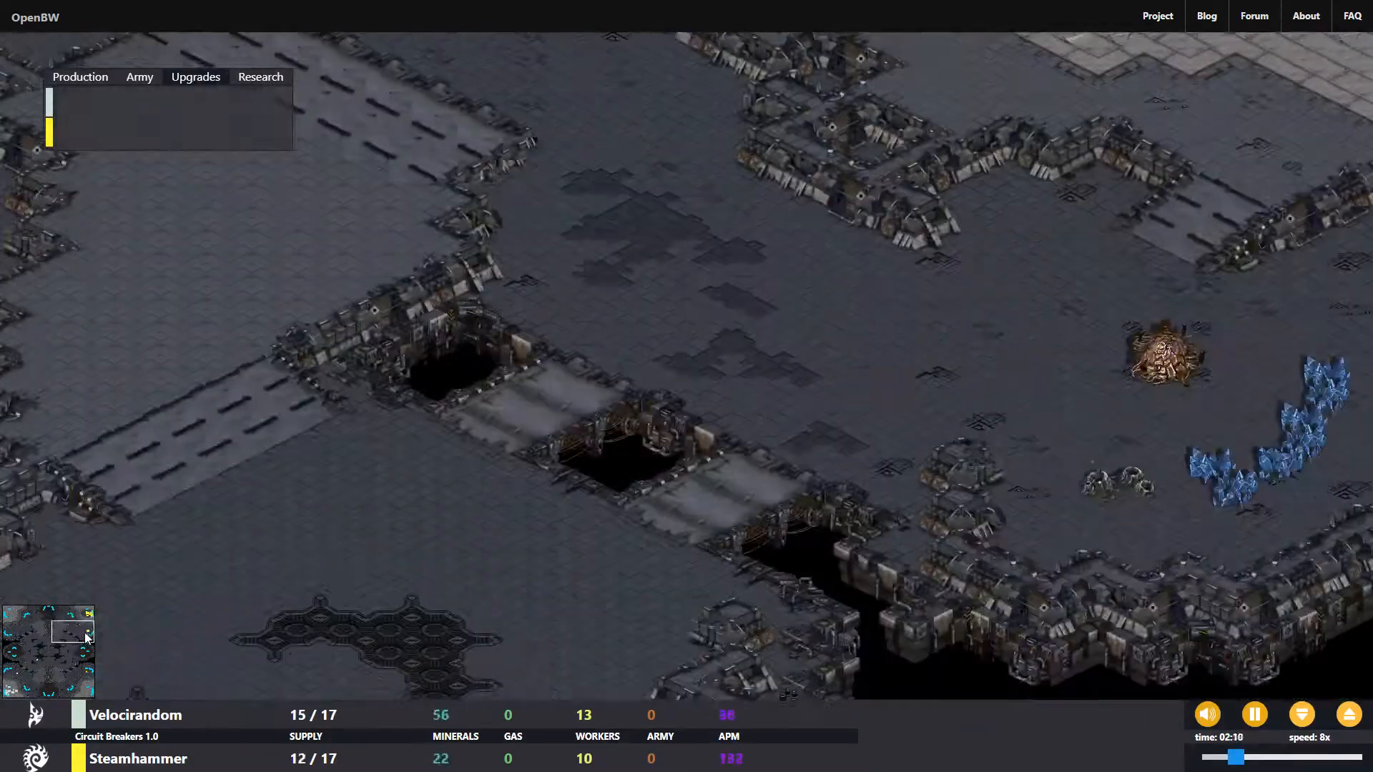
{"action": "left_click", "coordinate": [34, 692]}
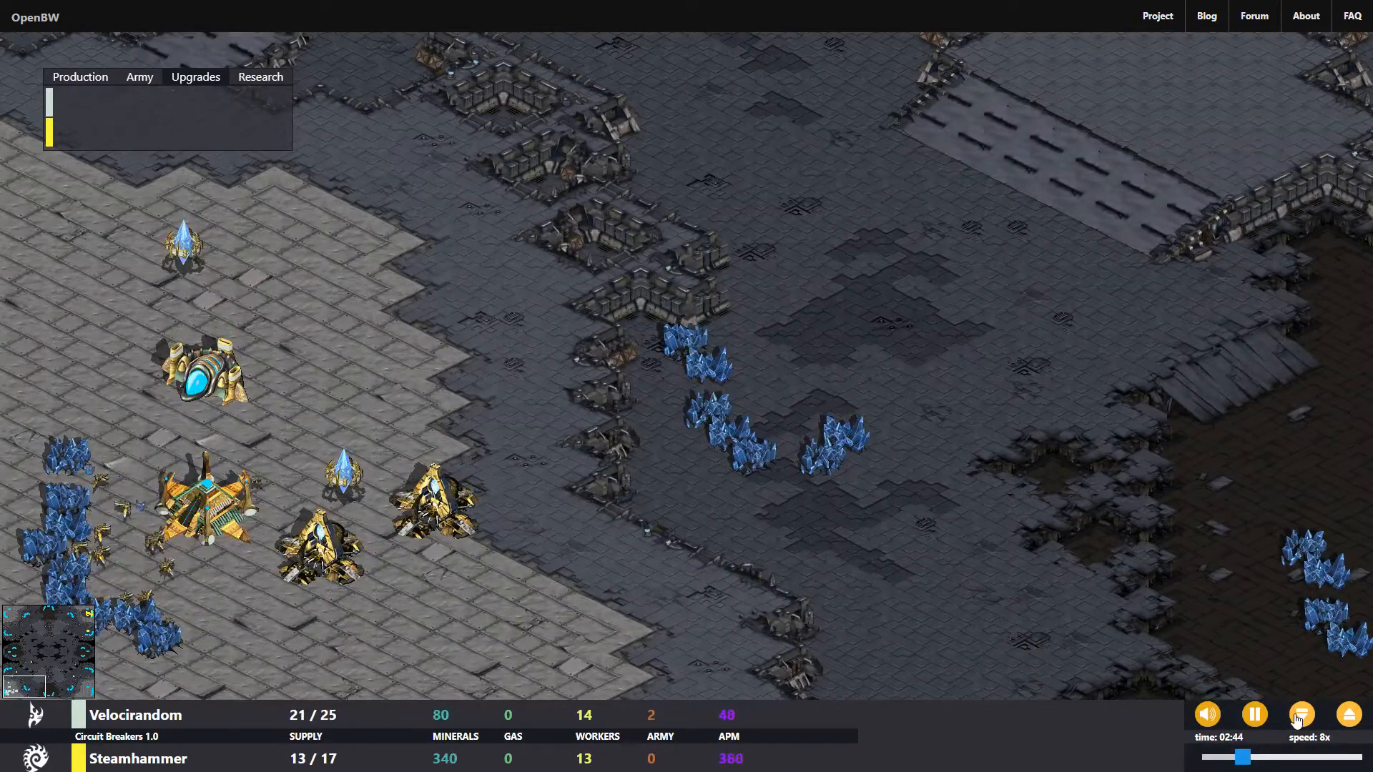
Slow playback from 8x to 2x and keep the camera on the Protoss base.
{"action": "left_click", "coordinate": [1300, 714]}
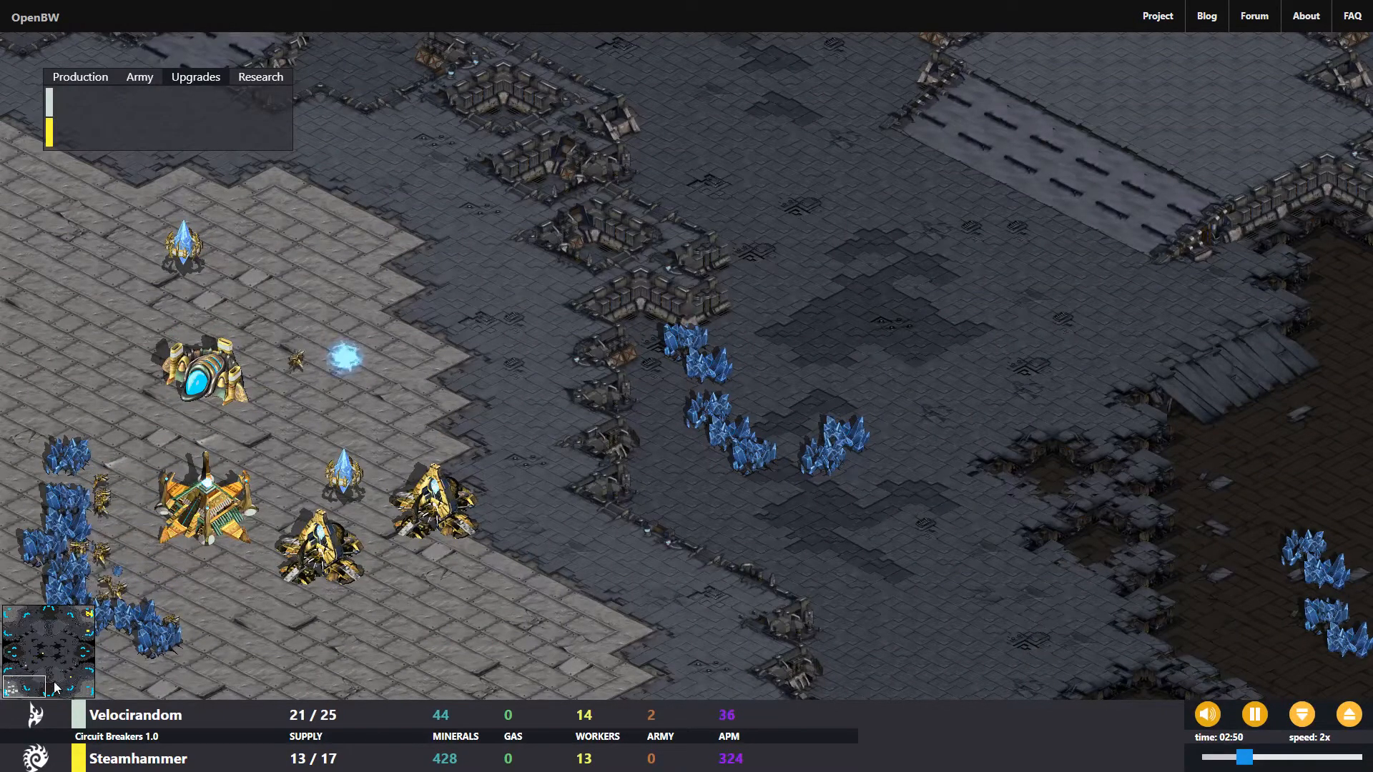
{"action": "left_click", "coordinate": [73, 615]}
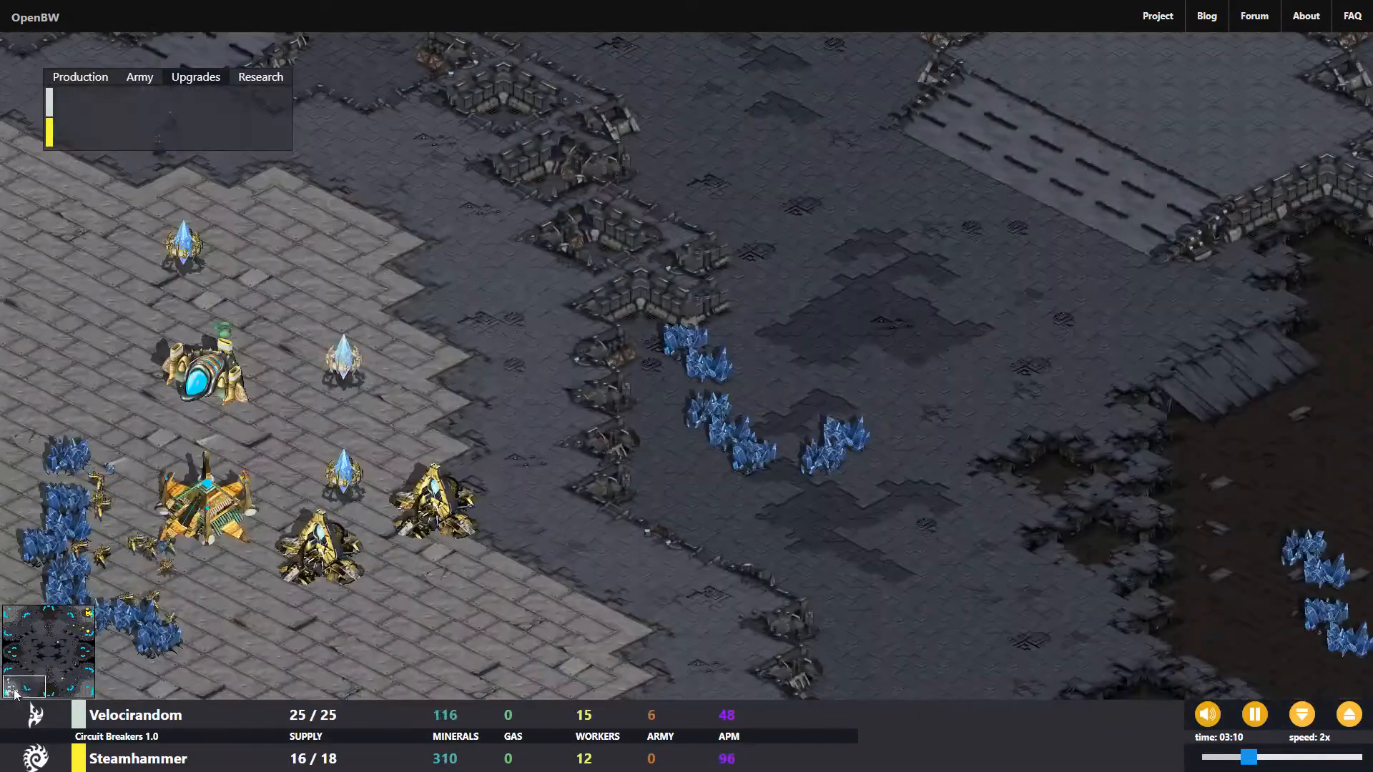
Check the Zerg expansion, then return the camera to the Protoss base.
{"action": "left_click", "coordinate": [74, 623]}
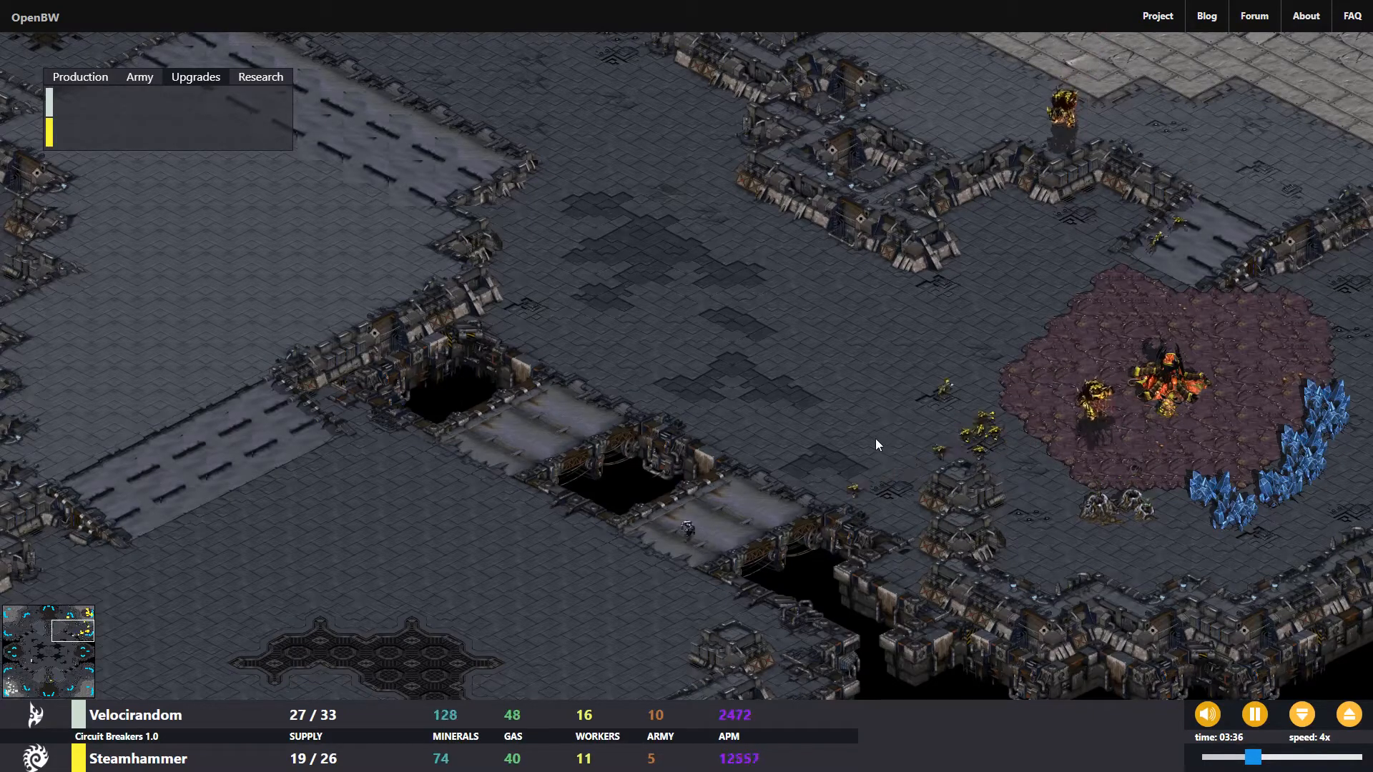
{"action": "left_click", "coordinate": [69, 647]}
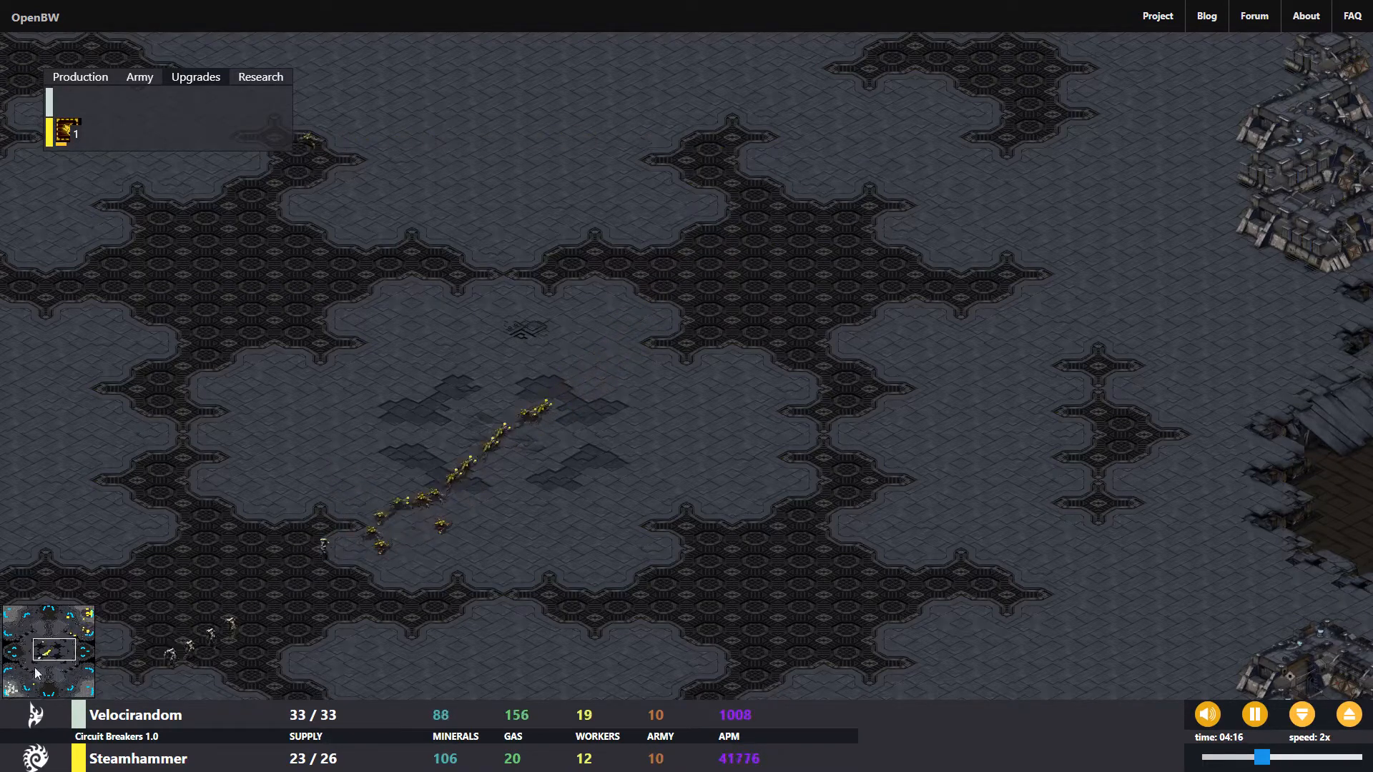
{"action": "left_click", "coordinate": [34, 660]}
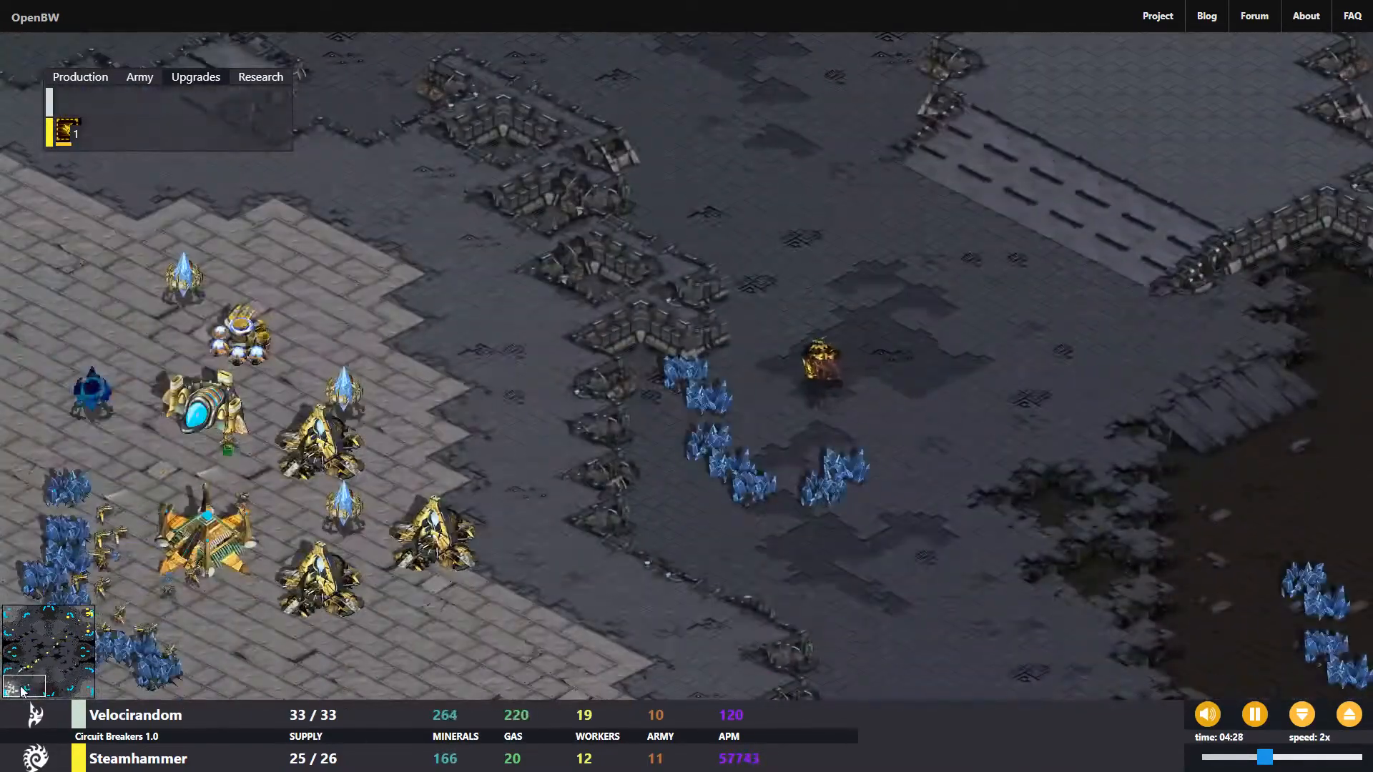
Track Steamhammer's zergling pack from the central bridges across the map toward Velocirandom.
{"action": "left_click", "coordinate": [34, 670]}
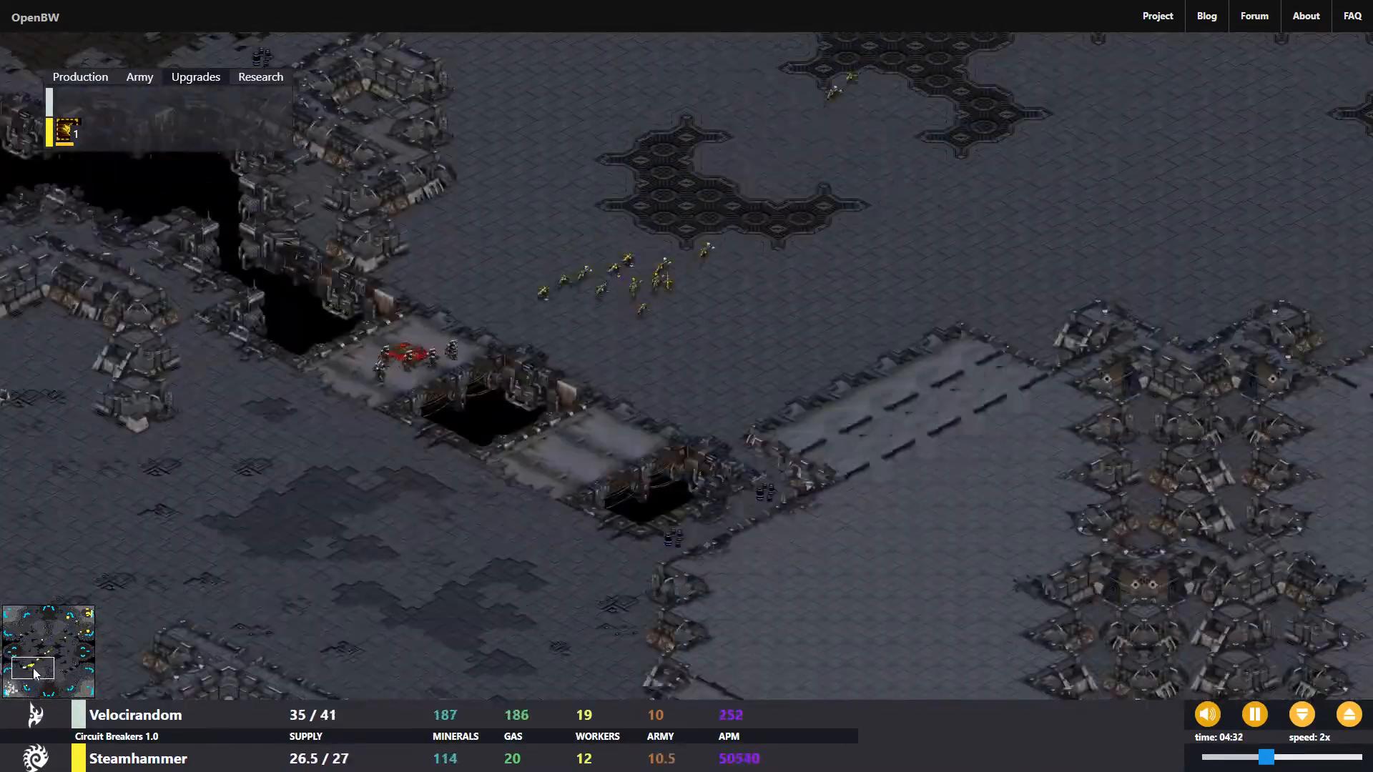
{"action": "left_click", "coordinate": [72, 620]}
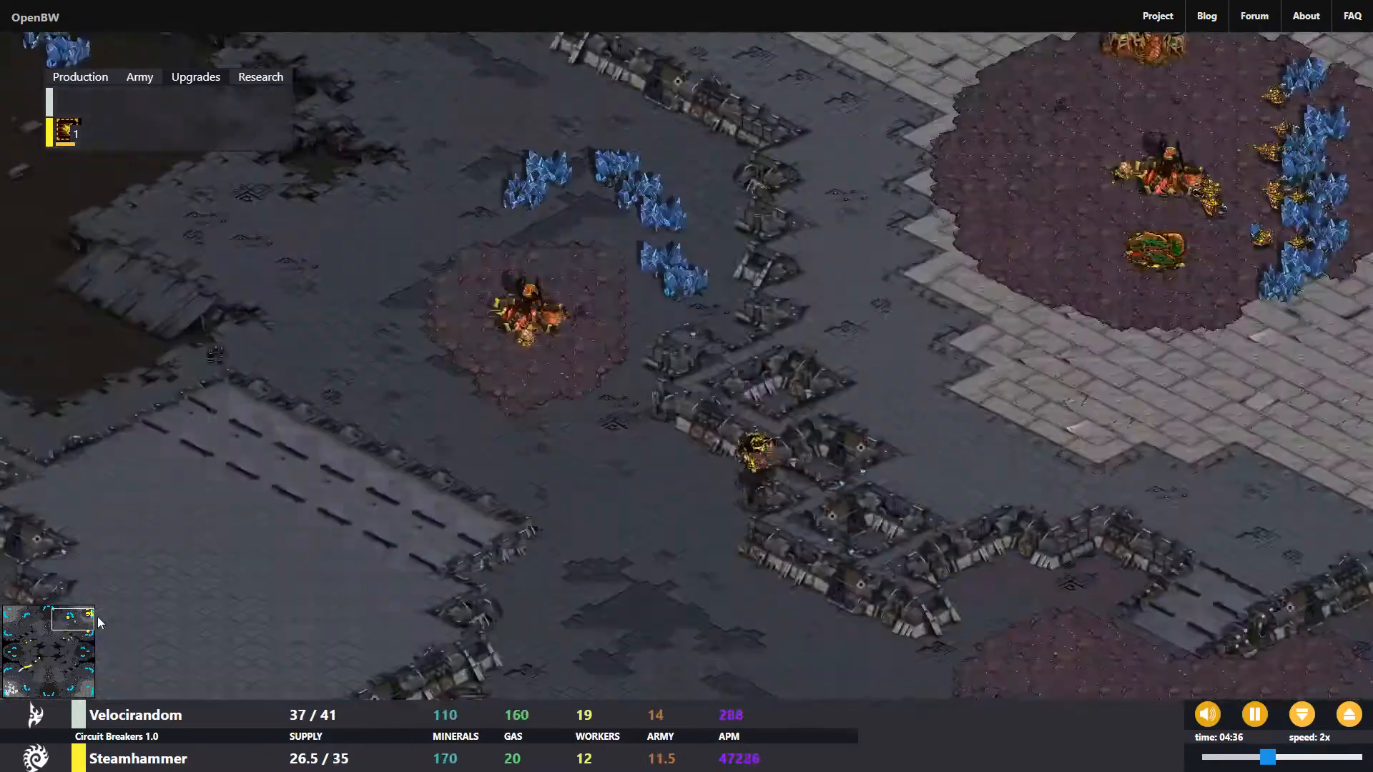
{"action": "left_click", "coordinate": [25, 660]}
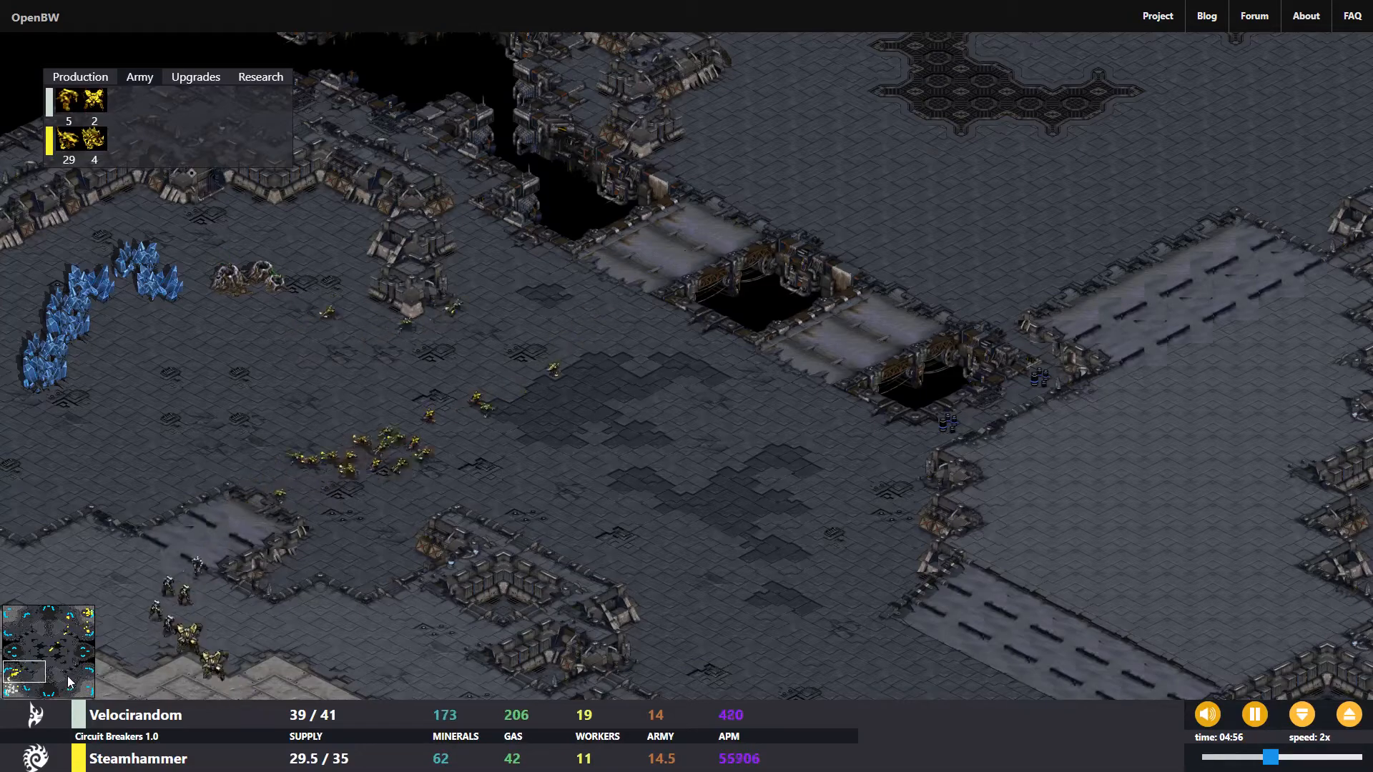
Watch the Zealot army clash with the zerglings beside the central bridges up to 7:30.
{"action": "left_click", "coordinate": [26, 665]}
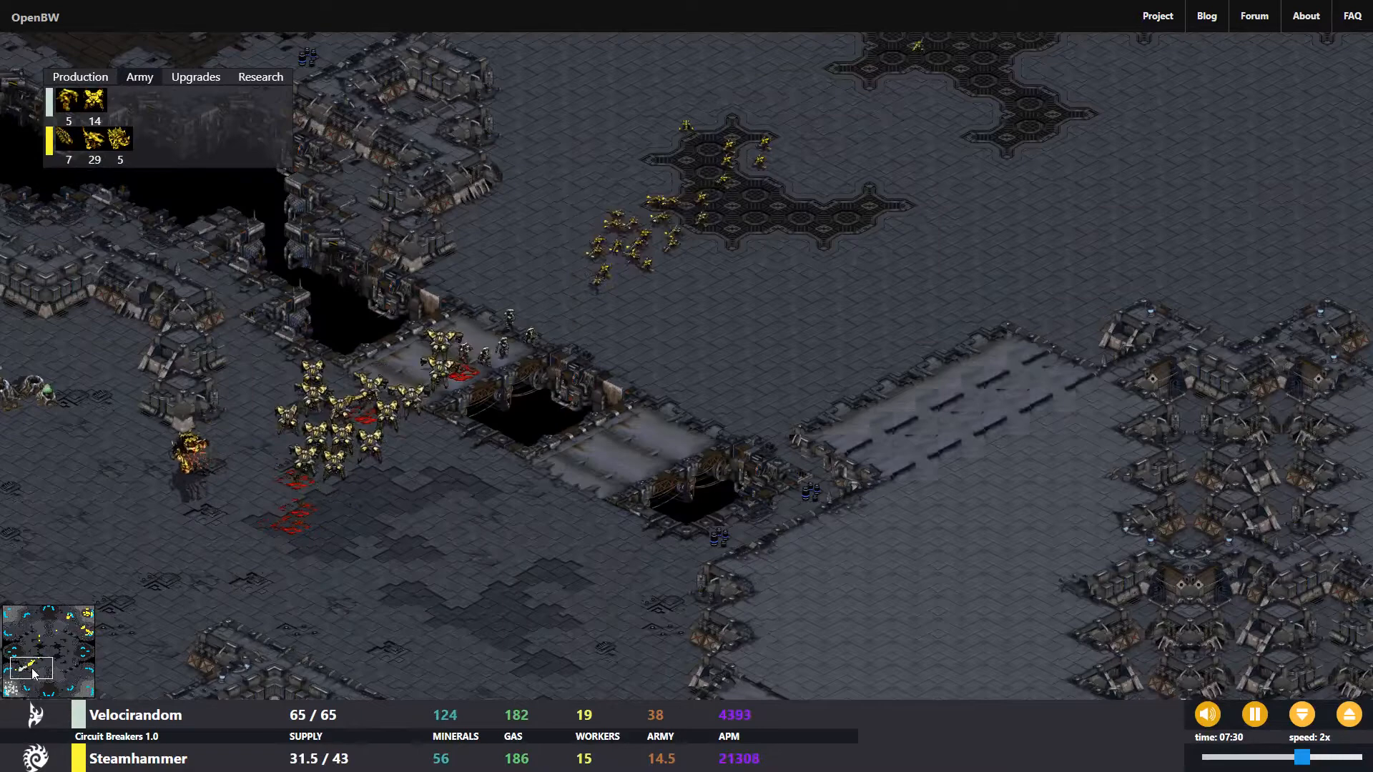
Follow Velocirandom's army through the centre into Steamhammer's base as the Zerg army falls to zero at 9:42.
{"action": "left_click", "coordinate": [40, 662]}
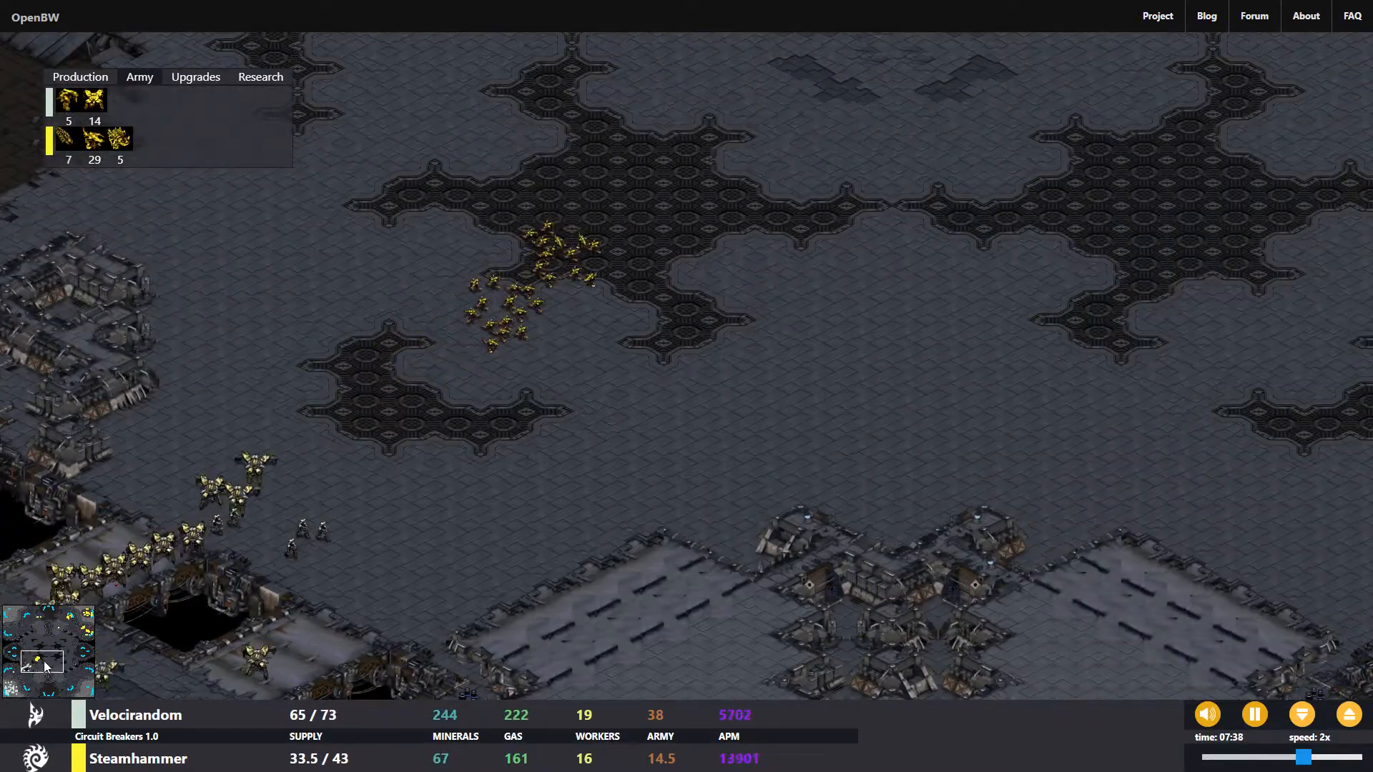
{"action": "left_click", "coordinate": [92, 629]}
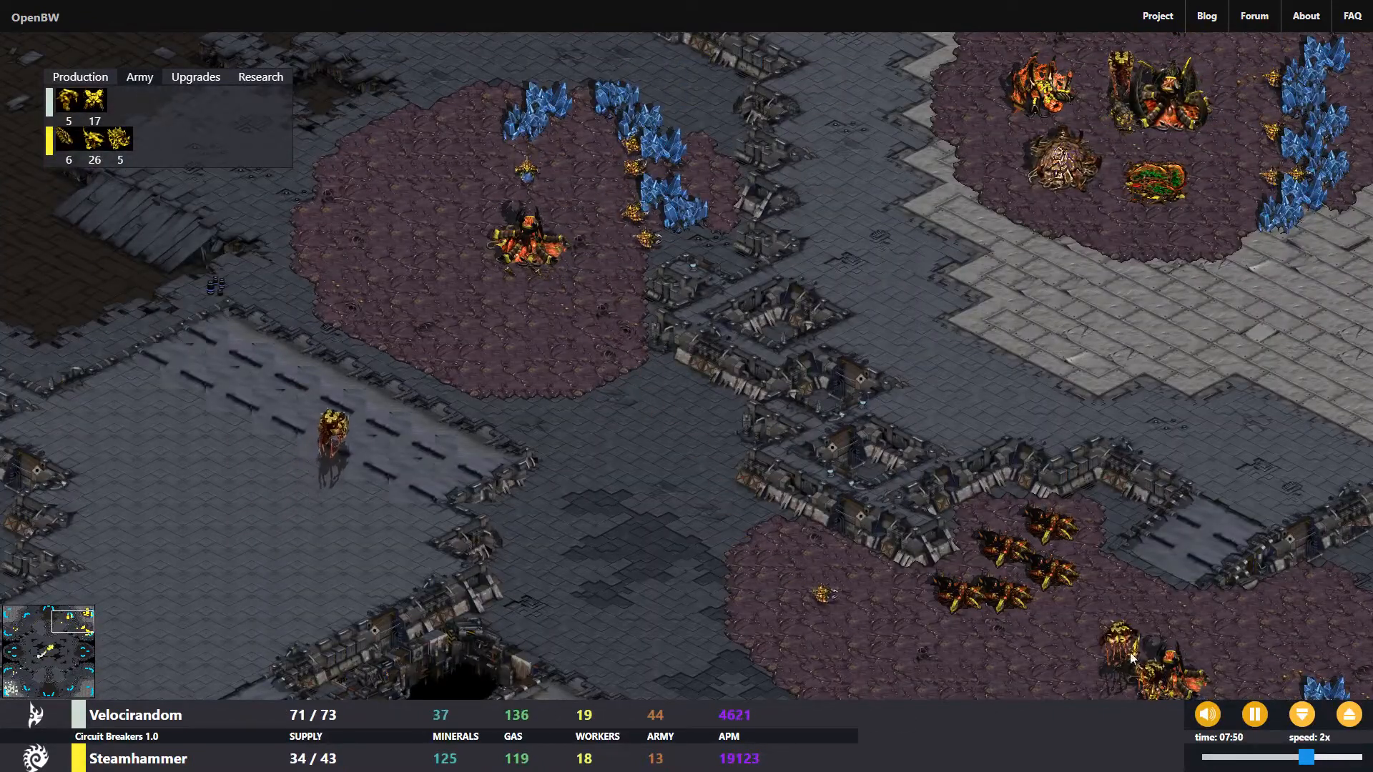
{"action": "left_click", "coordinate": [54, 643]}
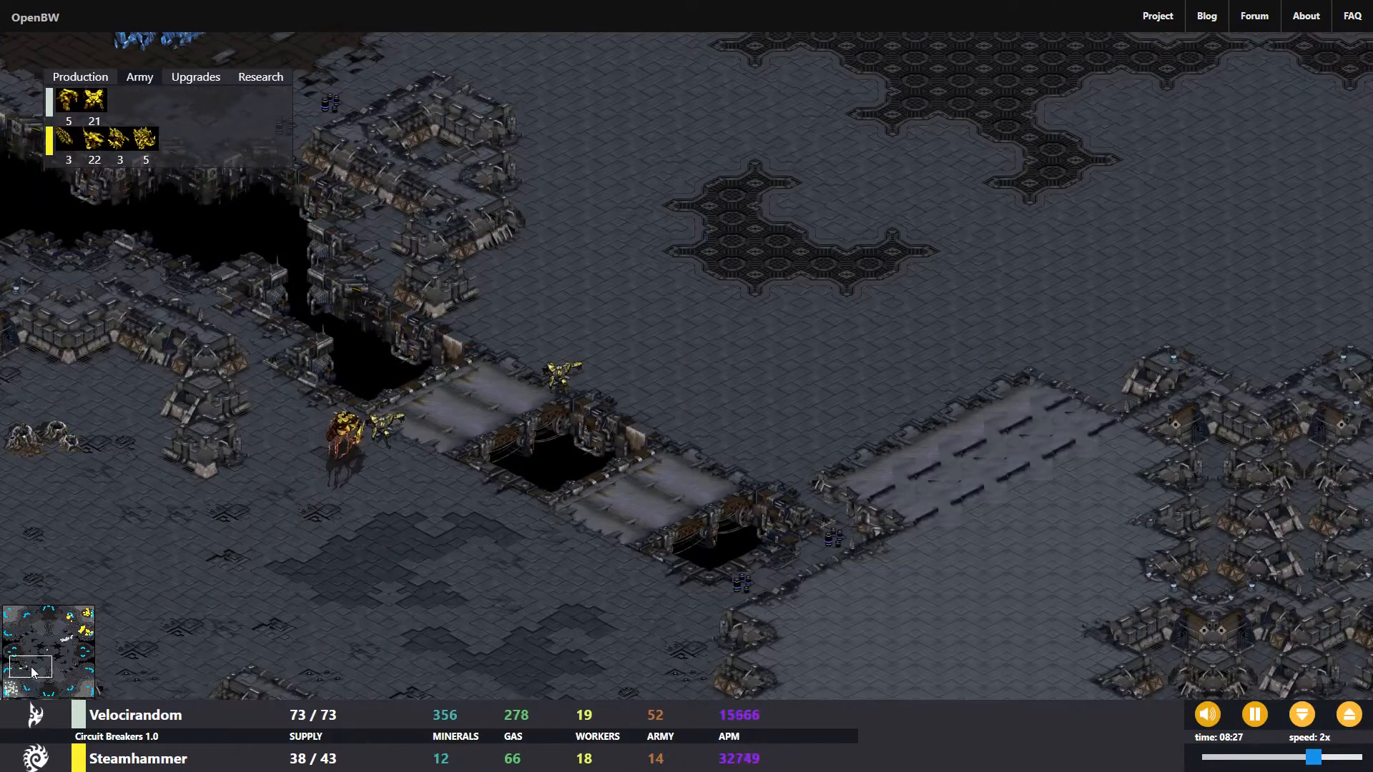
{"action": "left_click", "coordinate": [72, 635]}
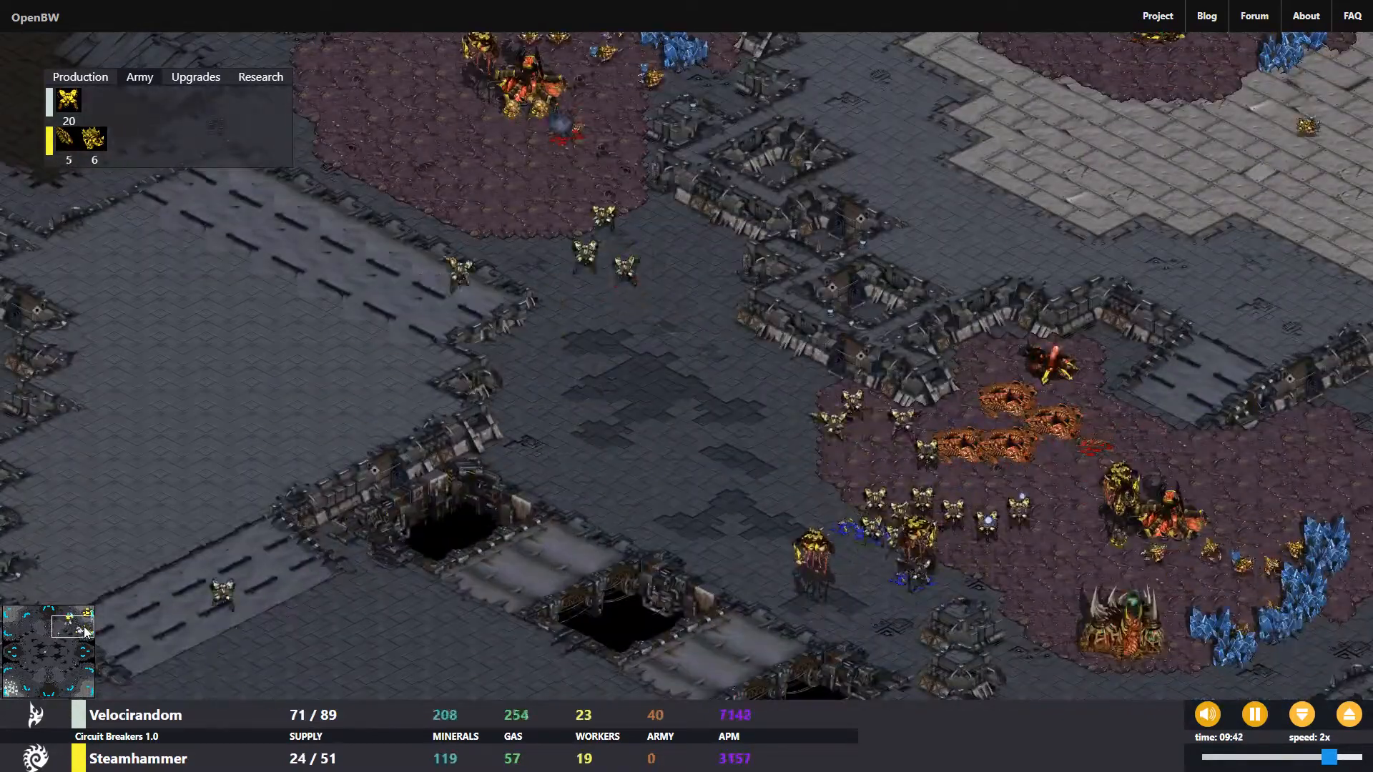
{"action": "left_click", "coordinate": [1300, 715]}
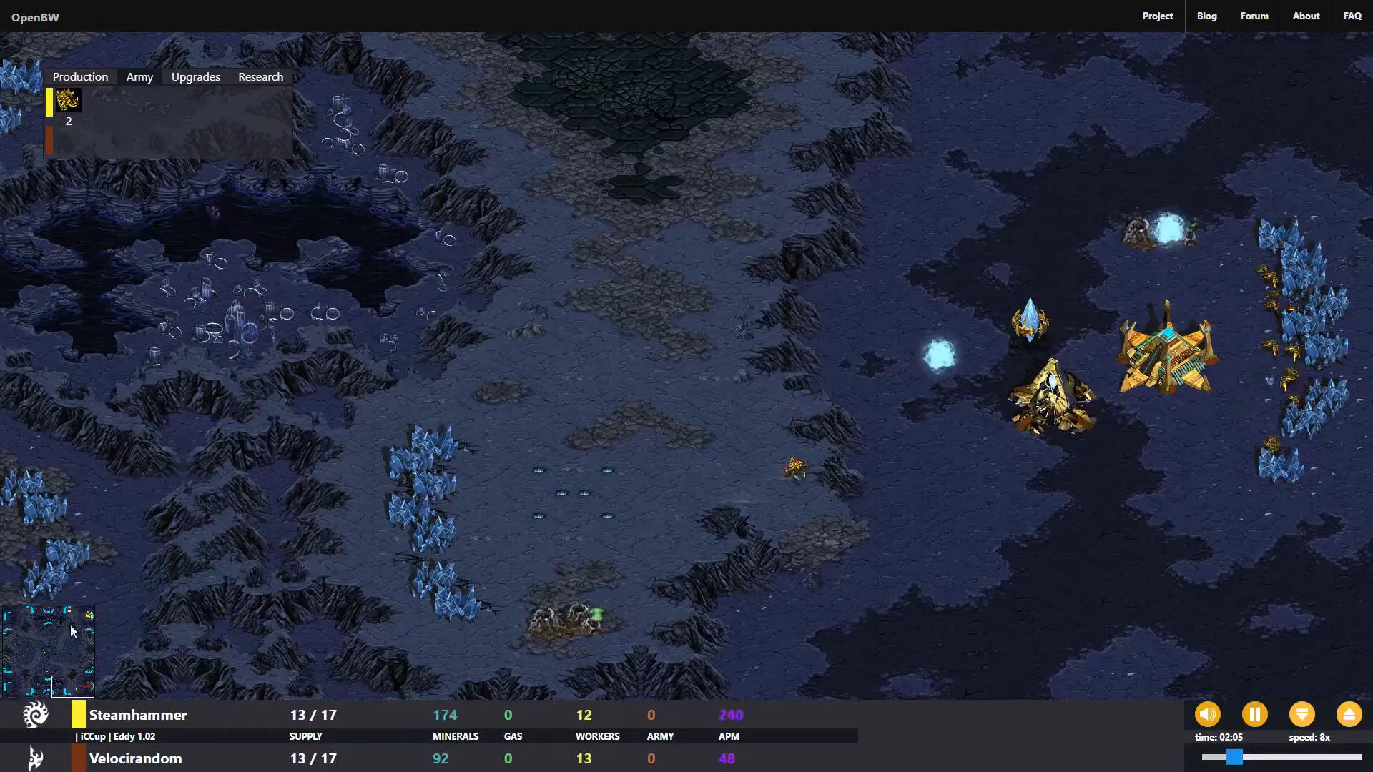
Move the camera across the Eddy map and settle on the Zerg main base at 4x speed.
{"action": "left_click", "coordinate": [61, 648]}
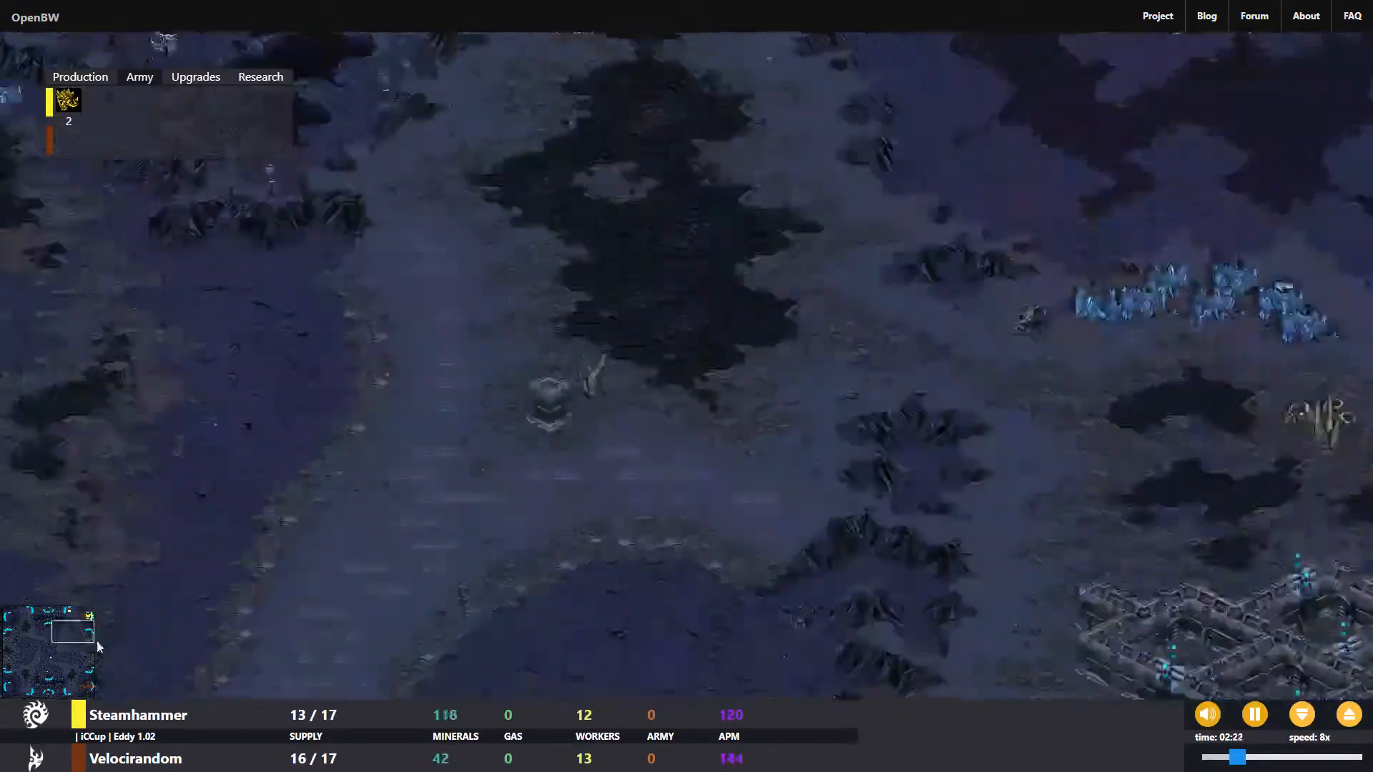
{"action": "left_click", "coordinate": [68, 685]}
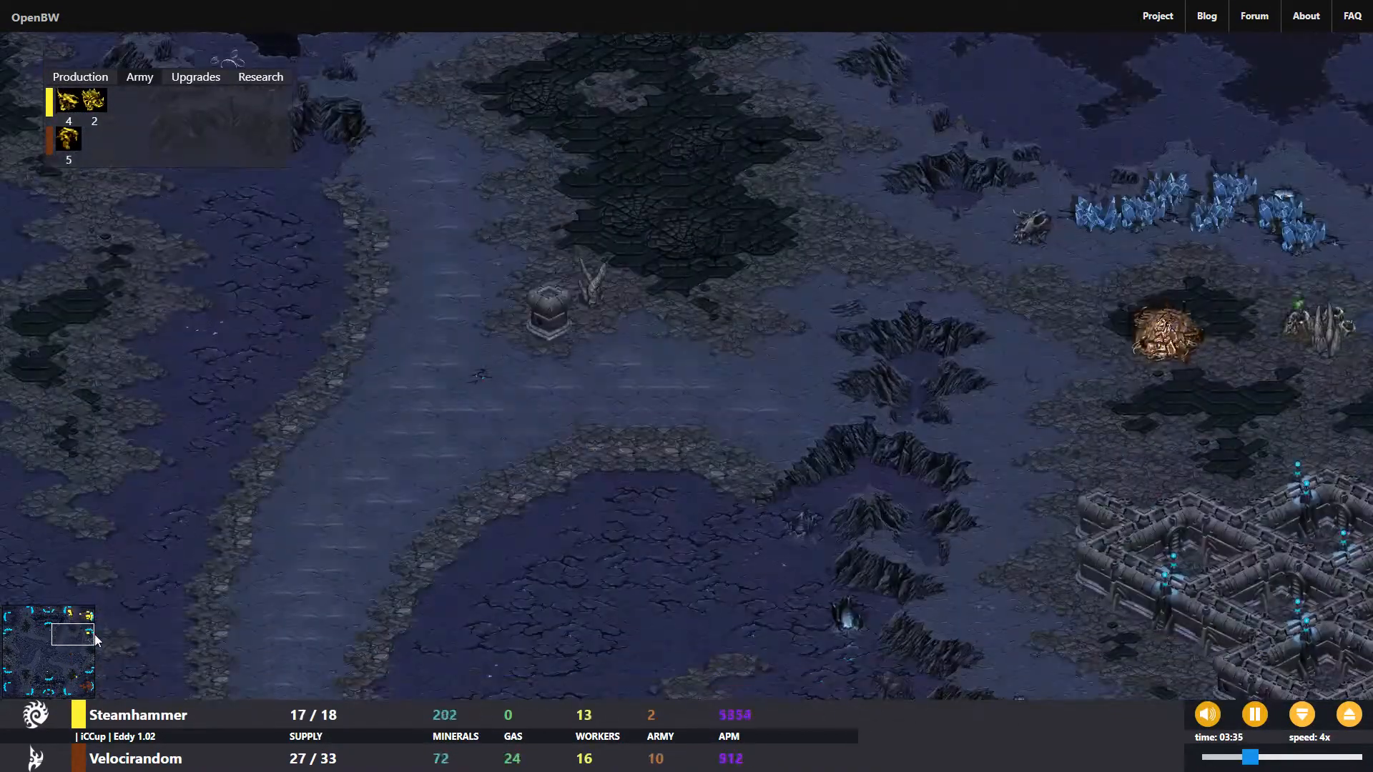
View the top Zerg base being raided by Velocirandom's army at 16x speed.
{"action": "left_click", "coordinate": [83, 631]}
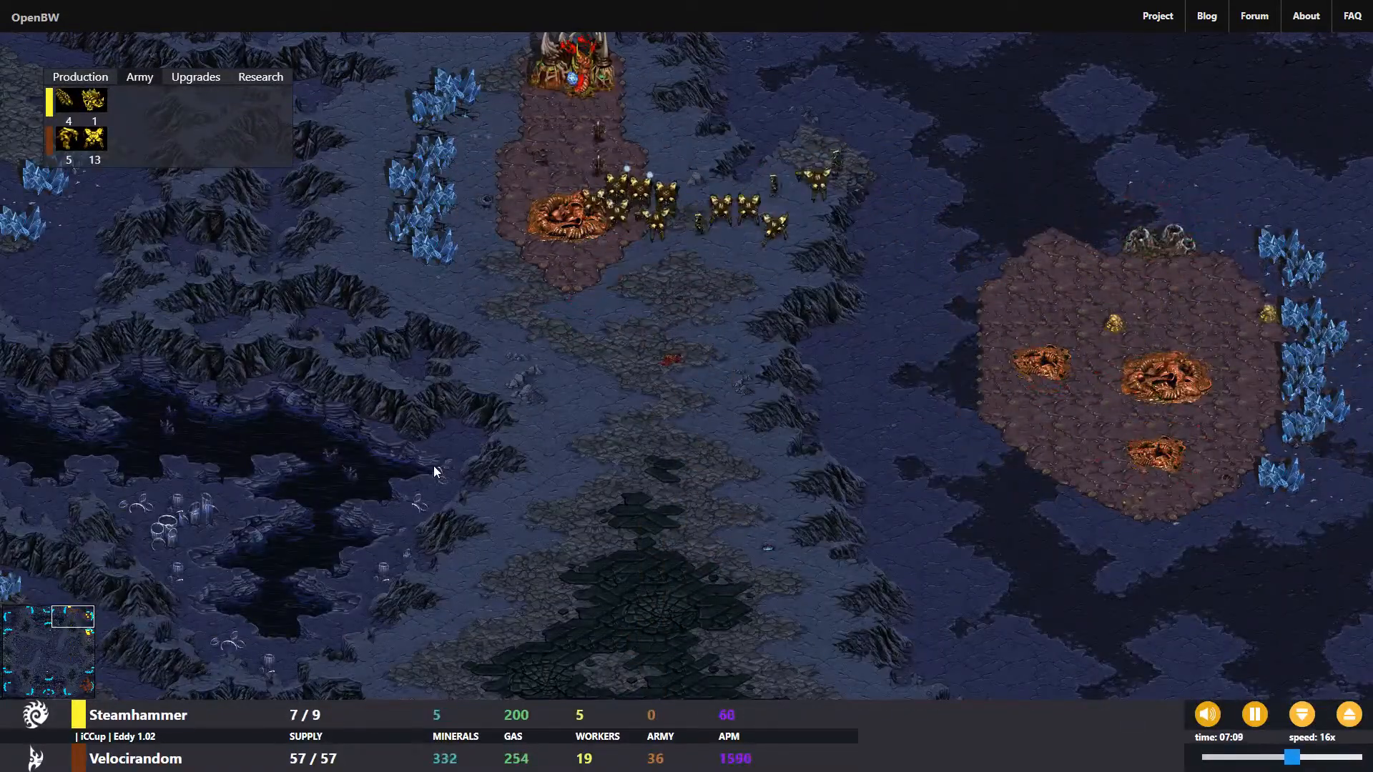
Follow Velocirandom's 100-supply army through the raided Zerg base into Steamhammer's main around 11:07.
{"action": "left_click", "coordinate": [60, 632]}
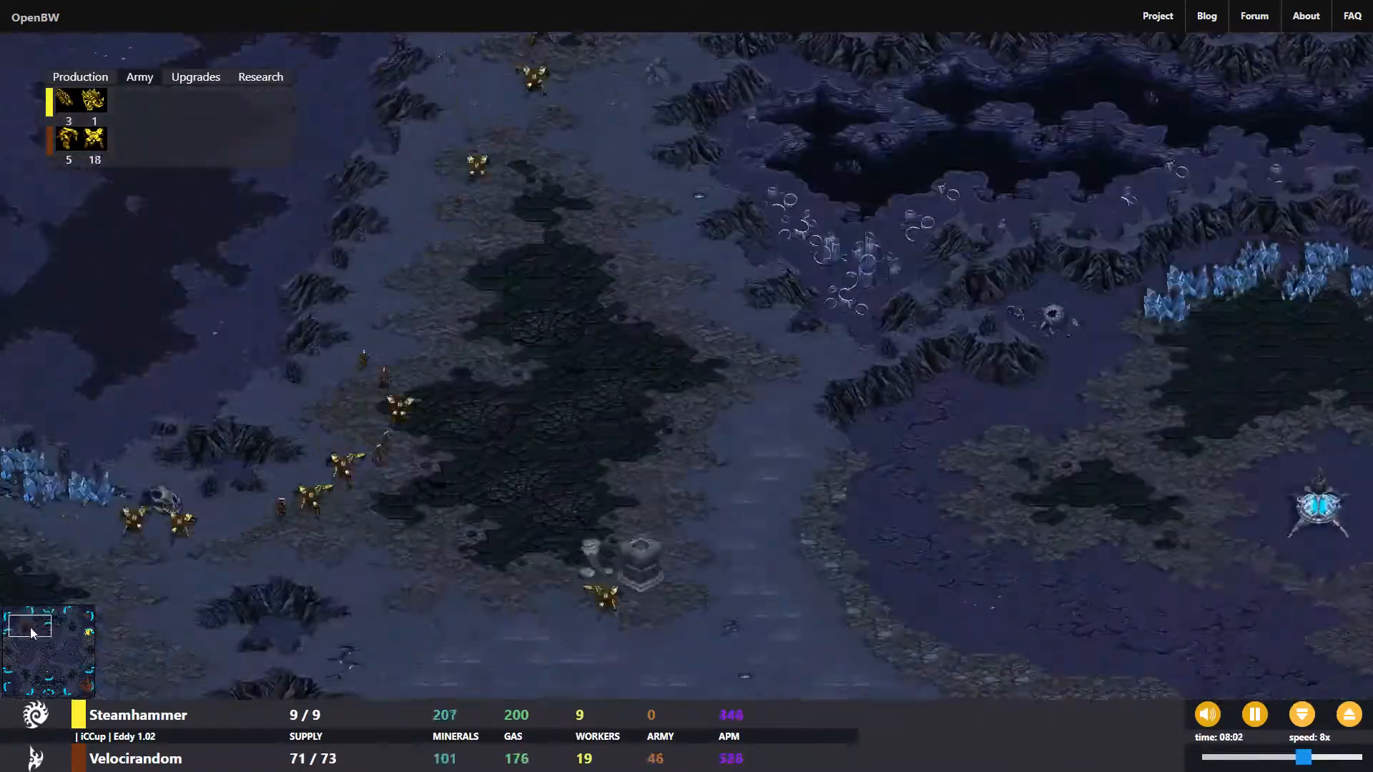
{"action": "left_click", "coordinate": [82, 637]}
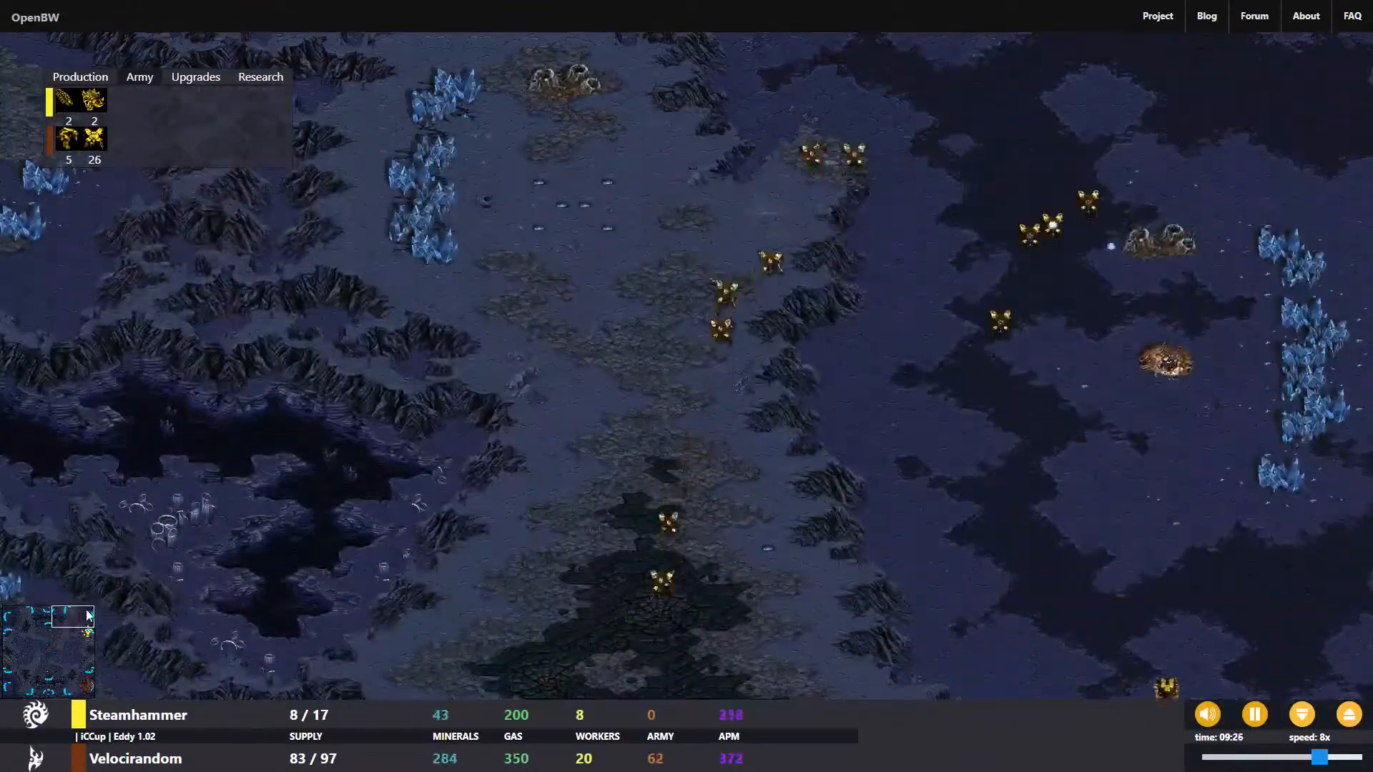
{"action": "left_click", "coordinate": [86, 632]}
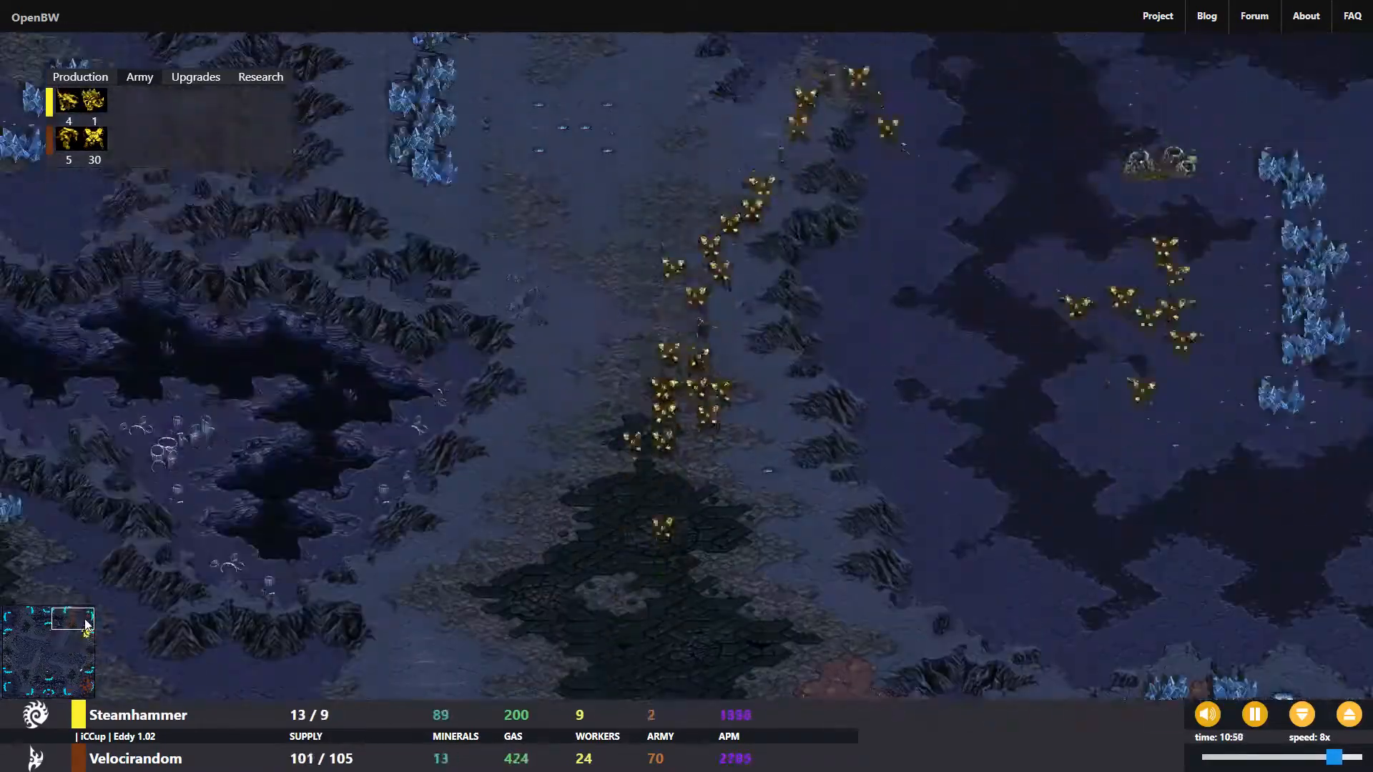
{"action": "left_click", "coordinate": [84, 646]}
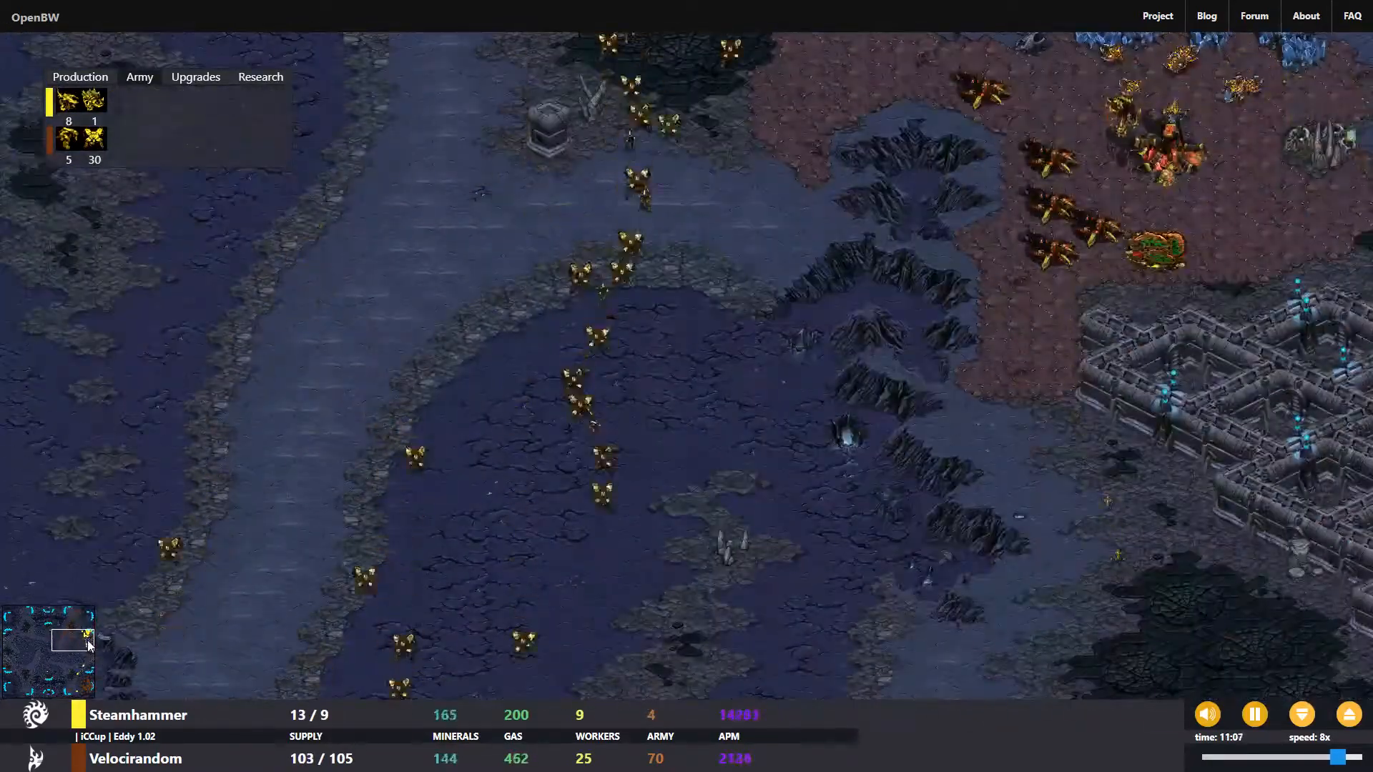